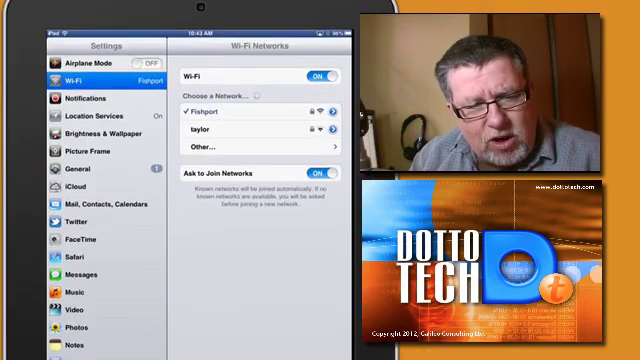
Reach the iCloud Manage Storage screen via General and Usage, listing backups and documents.
click(64, 166)
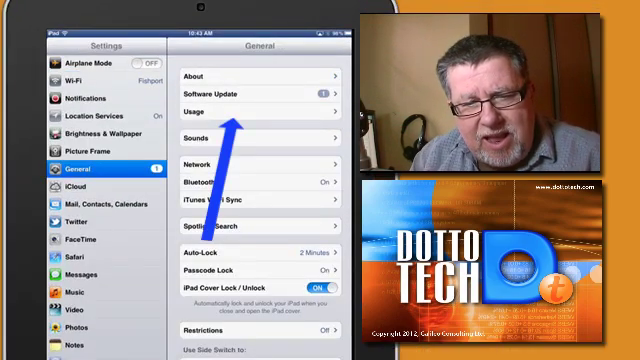
click(256, 104)
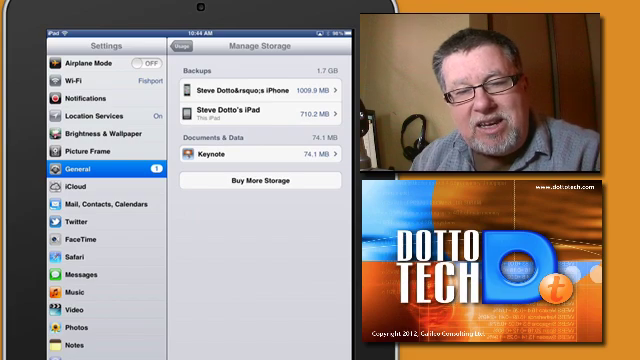
Return to the Usage app list, locate Magic Piano and request Delete App.
click(184, 46)
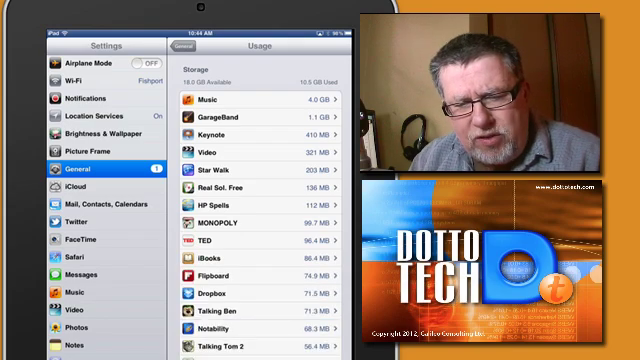
scroll(down, 3)
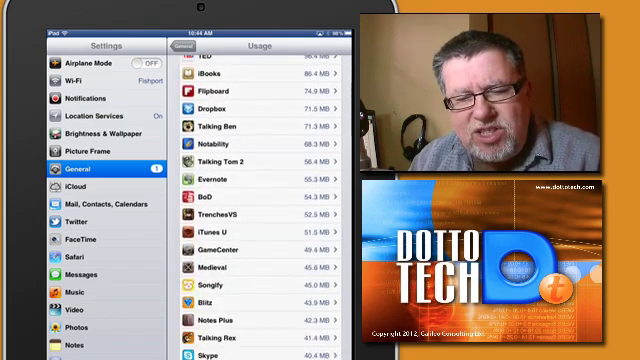
scroll(down, 3)
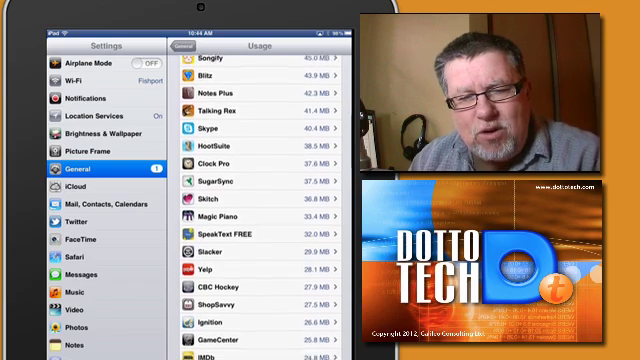
scroll(up, 3)
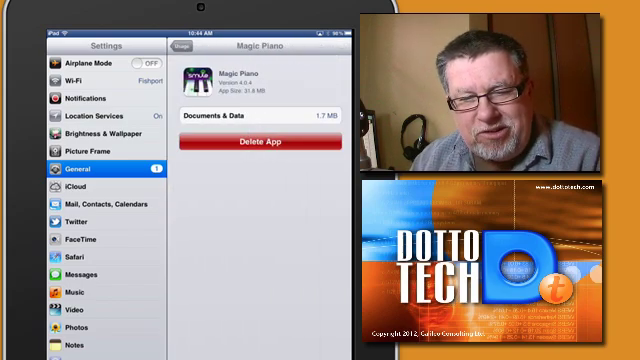
click(252, 140)
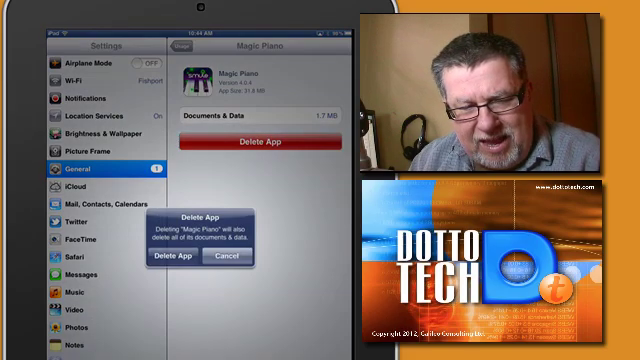